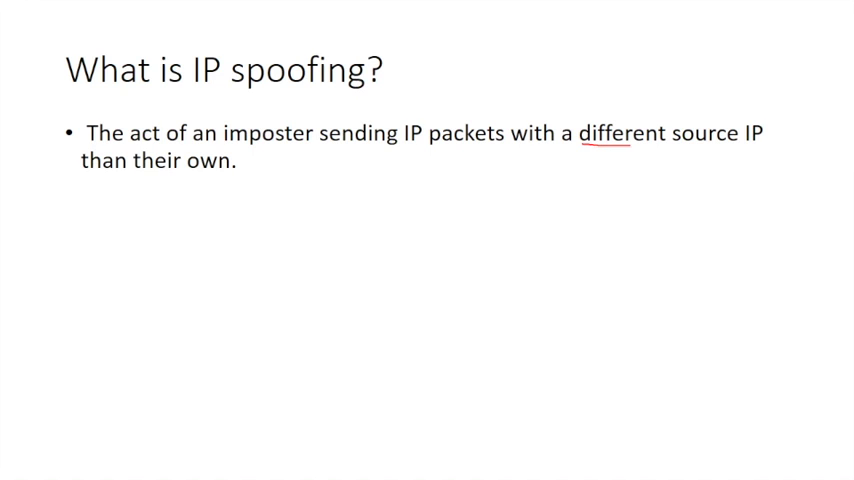
# Underline 'different source IP' and advance past the IPv4 header slide
pyautogui.moveTo(632, 146); pyautogui.dragTo(762, 146)
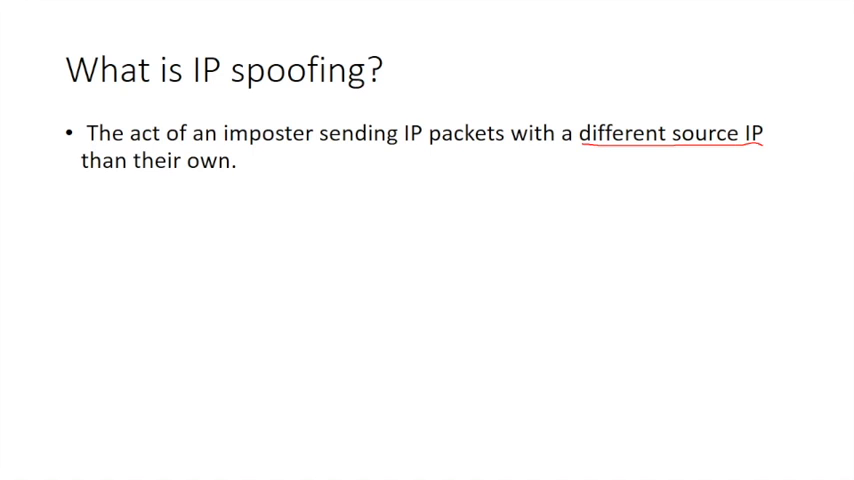
pyautogui.moveTo(85, 172); pyautogui.dragTo(185, 172)
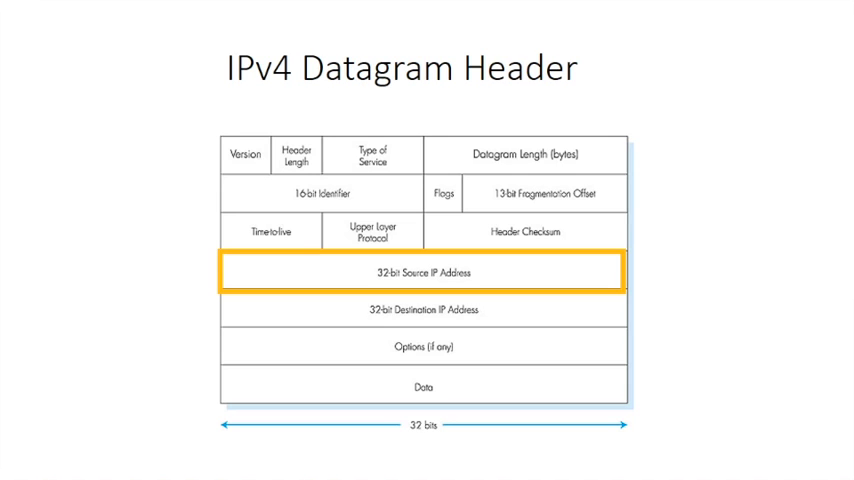
pyautogui.press('Right')
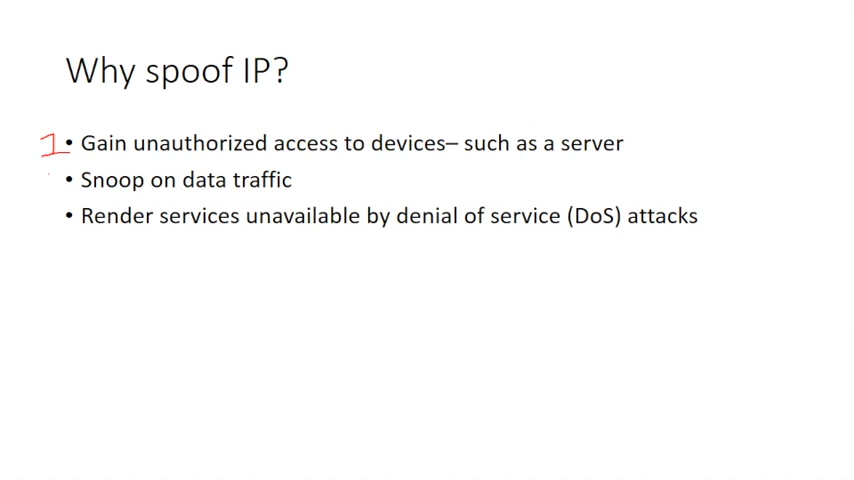
# Write a red 2 beside 'Snoop on data traffic'
pyautogui.click(58, 181)
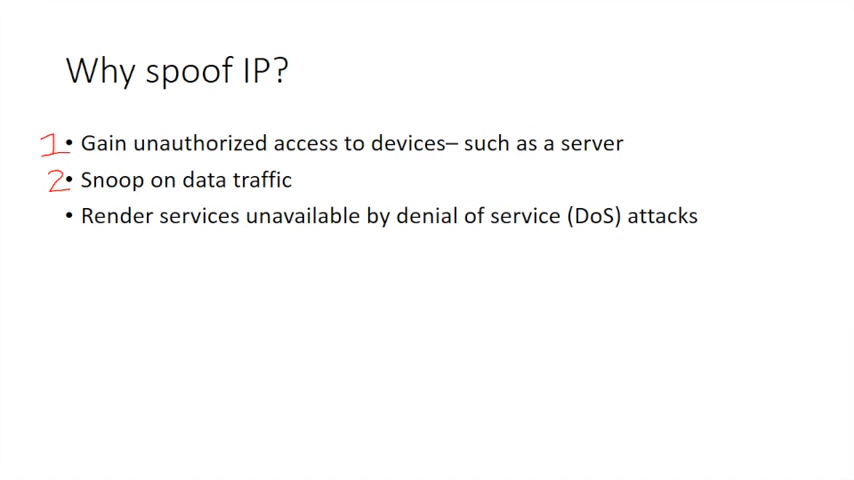
pyautogui.click(50, 210)
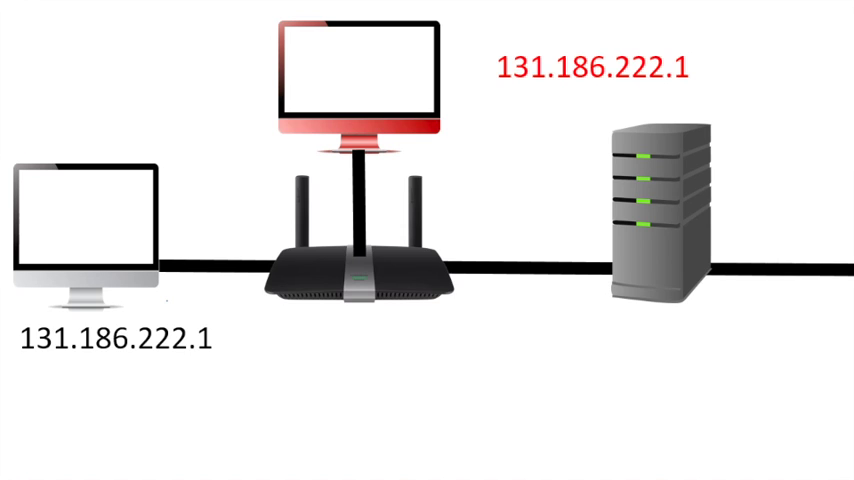
# Draw a pen stroke on the diagram where both computers show 131.186.222.1
pyautogui.moveTo(390, 205); pyautogui.dragTo(155, 325)
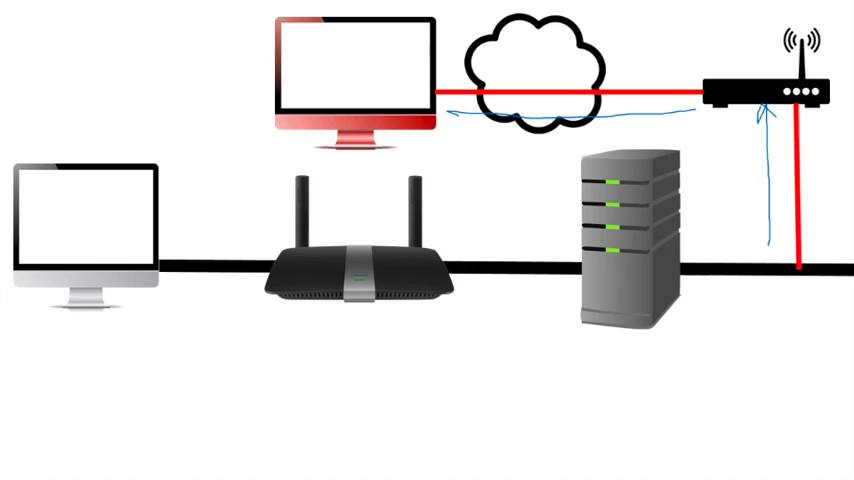
# Draw a blue arrow stroke along the return path toward the red computer
pyautogui.moveTo(480, 110); pyautogui.dragTo(450, 110)
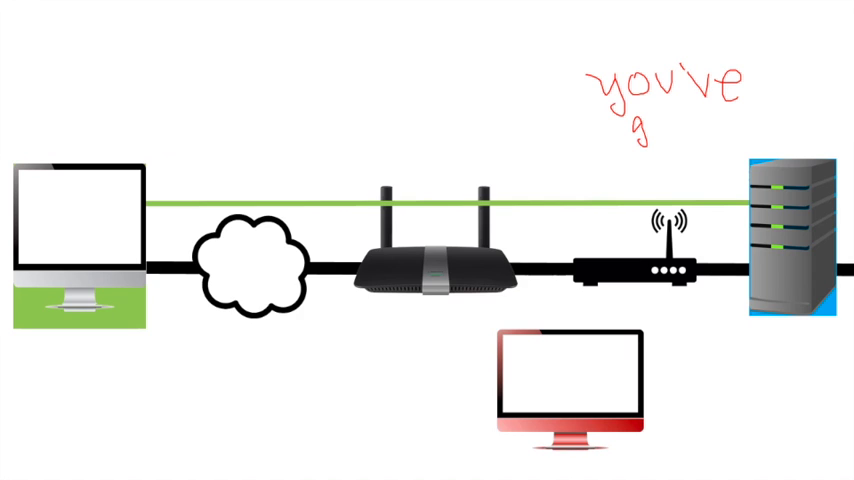
# Handwrite 'got' and more in red above the modem and server
pyautogui.write('got')
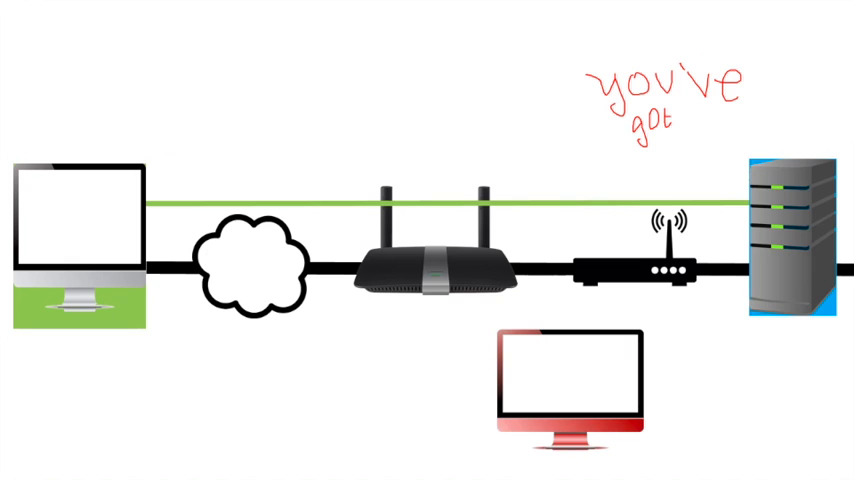
pyautogui.write('m')
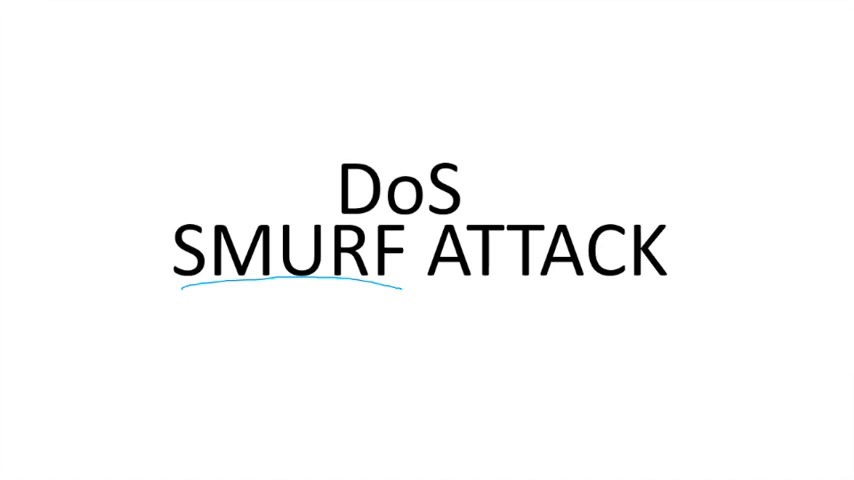
# Underline 'SMURF' in blue on the DoS Smurf Attack title slide
pyautogui.moveTo(425, 295); pyautogui.dragTo(660, 297)
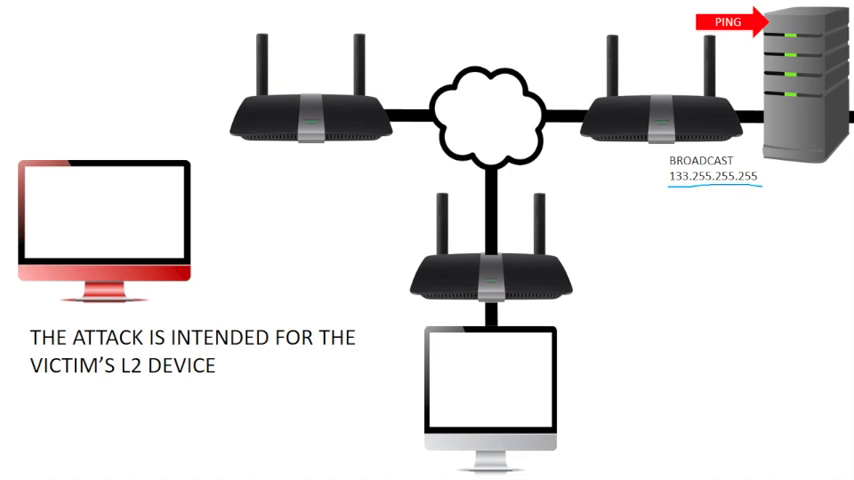
# Draw a blue arrow pointing at broadcast address 133.255.255.255
pyautogui.moveTo(680, 245); pyautogui.dragTo(715, 185)
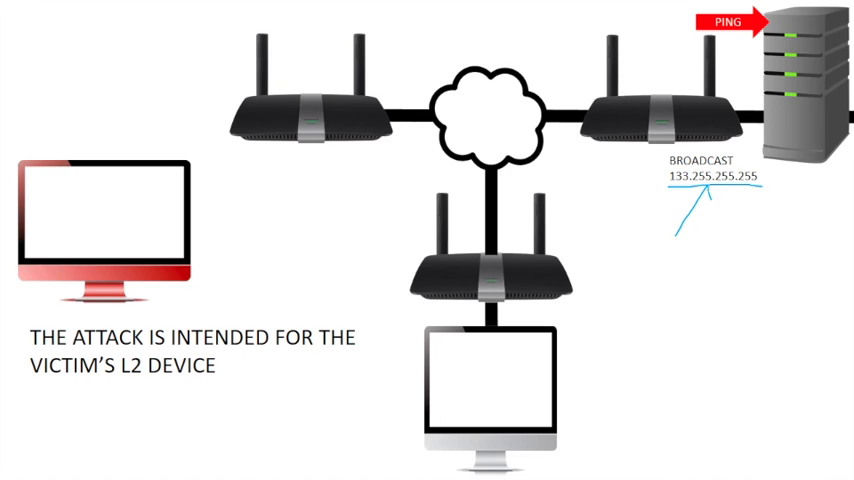